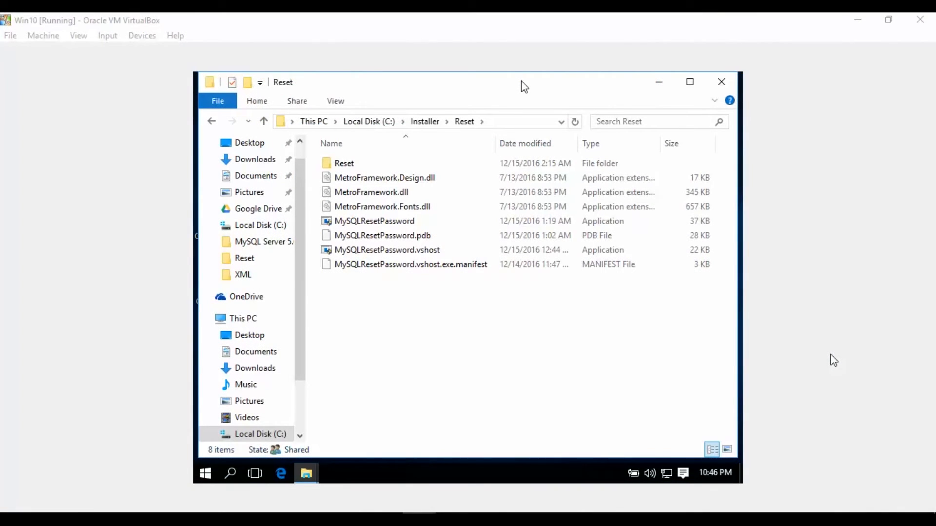
mouse_move(580, 346)
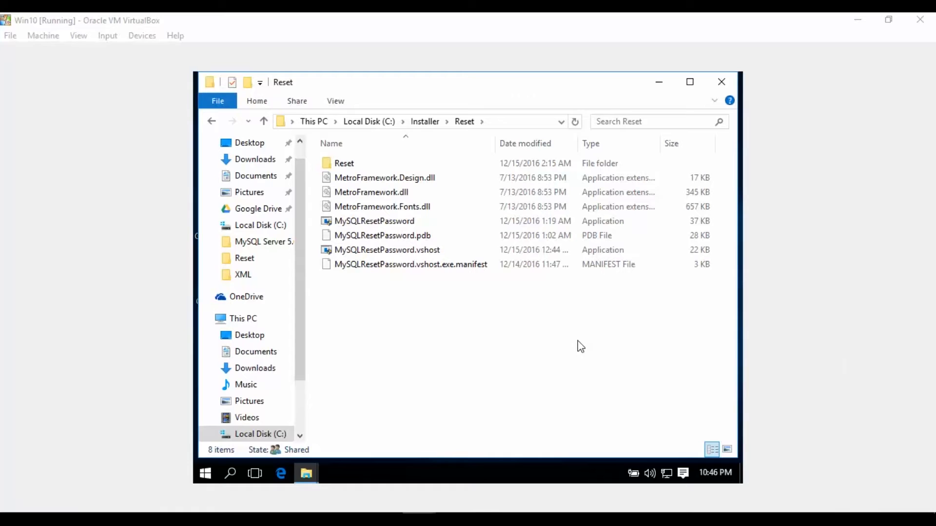
mouse_move(539, 332)
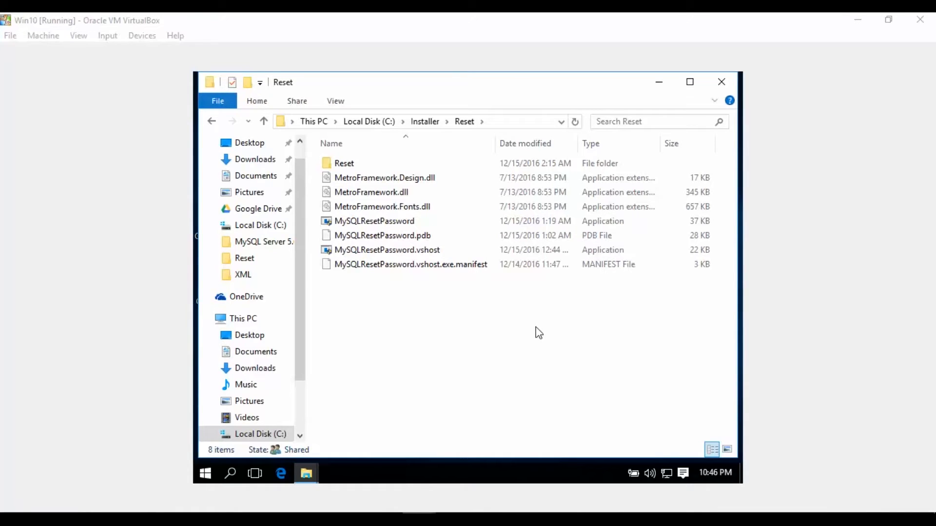
mouse_move(461, 283)
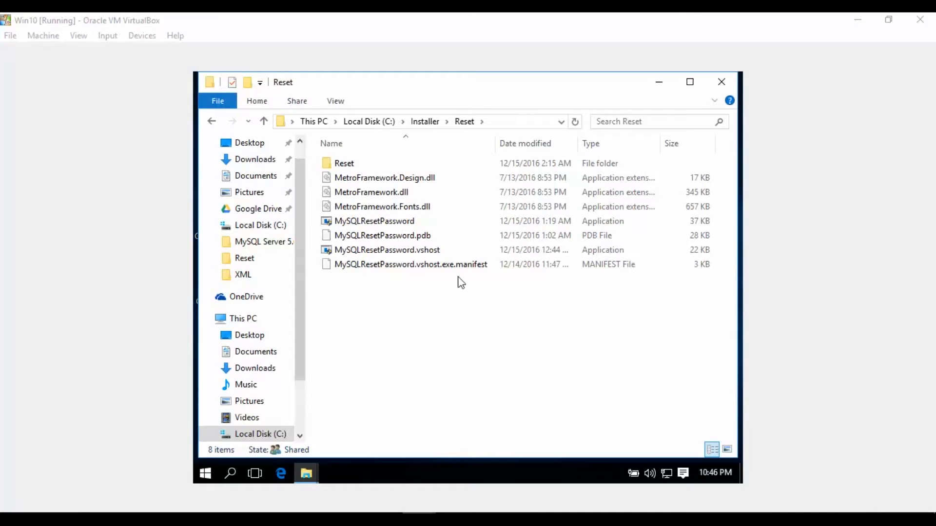
mouse_move(399, 221)
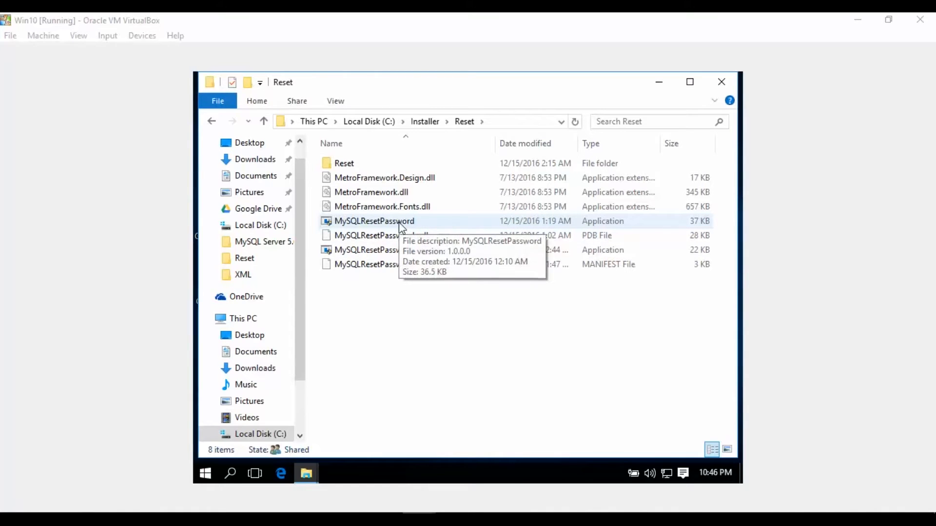
Select the MySQLResetPassword application in C:\Installer\Reset
left_click(374, 221)
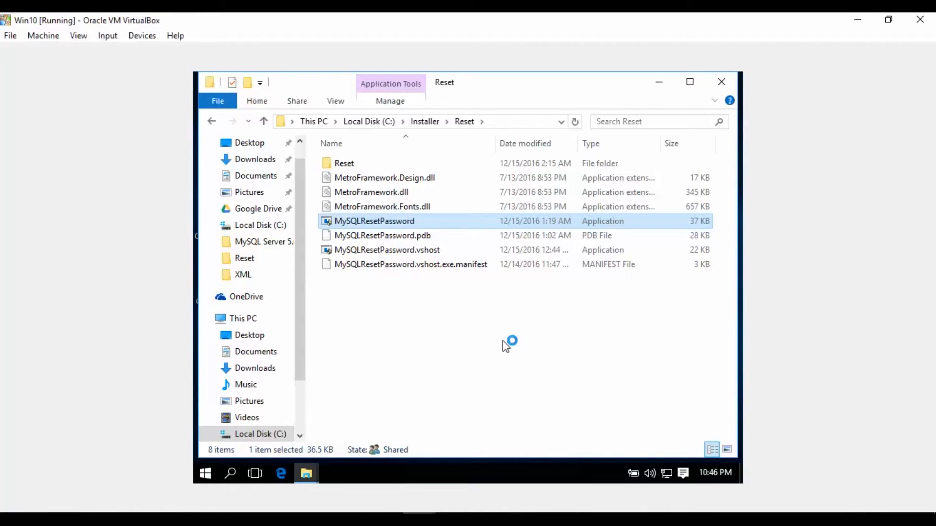
Launch MySQLResetPassword and approve the User Account Control prompt
double_click(375, 221)
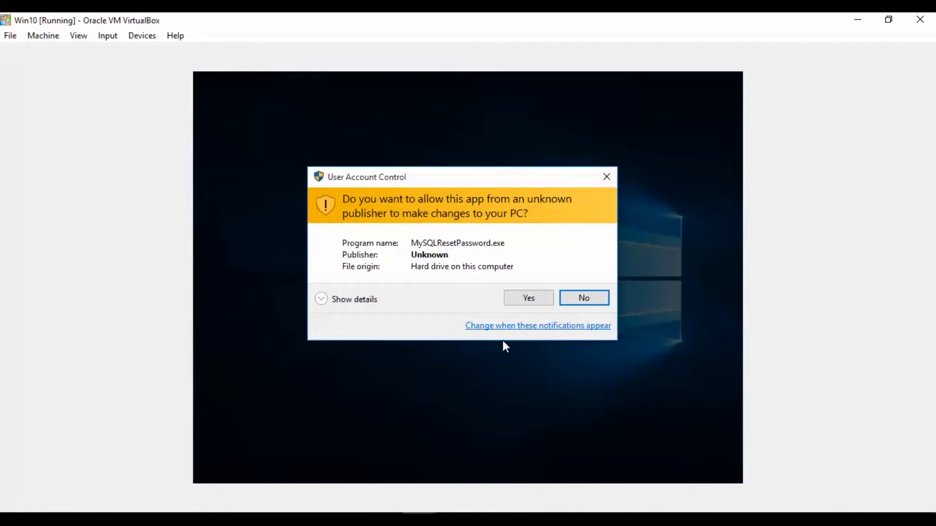
mouse_move(538, 315)
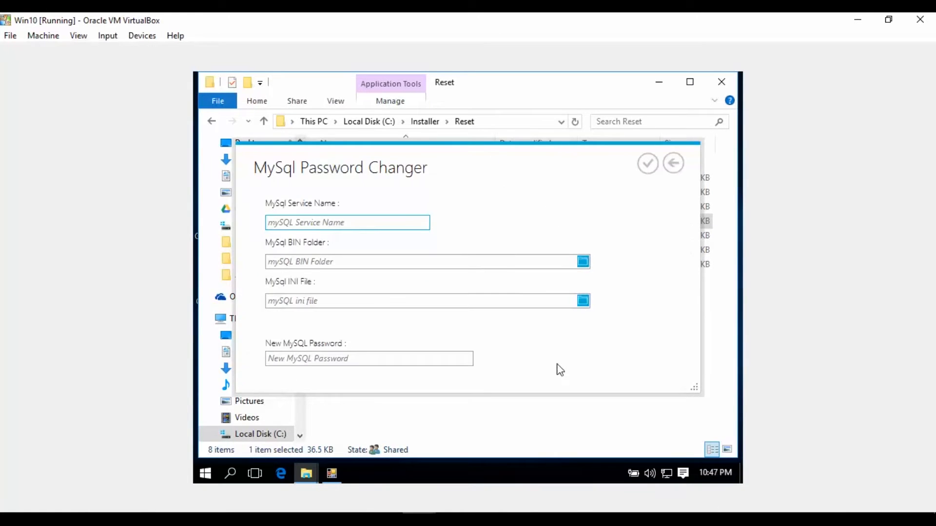
left_click(347, 222)
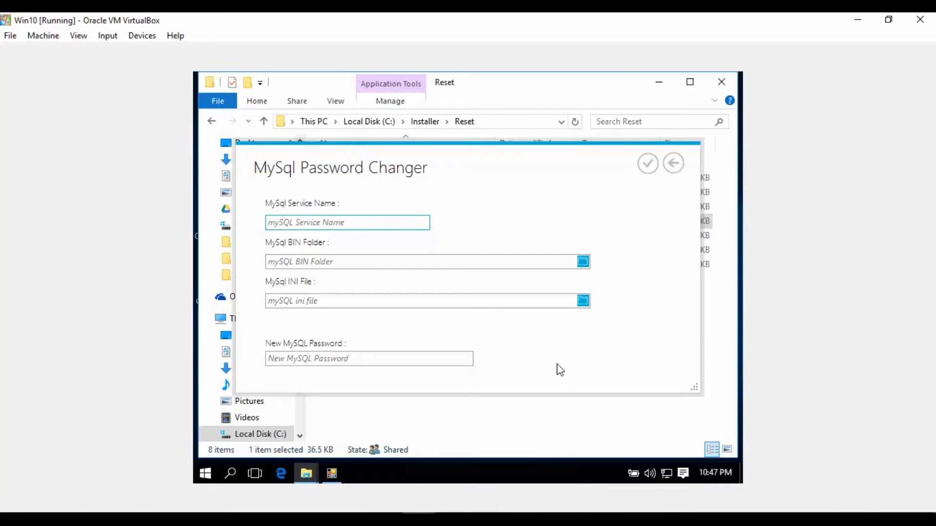
mouse_move(543, 359)
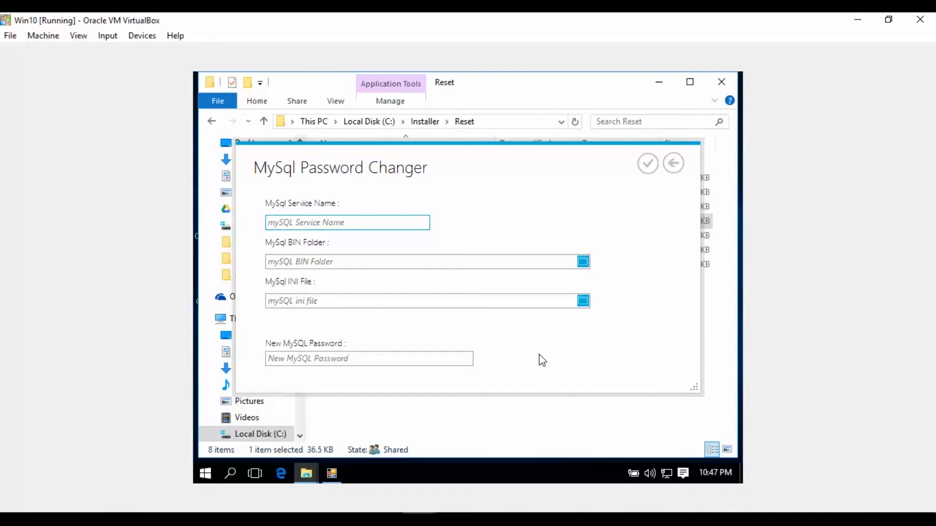
mouse_move(236, 474)
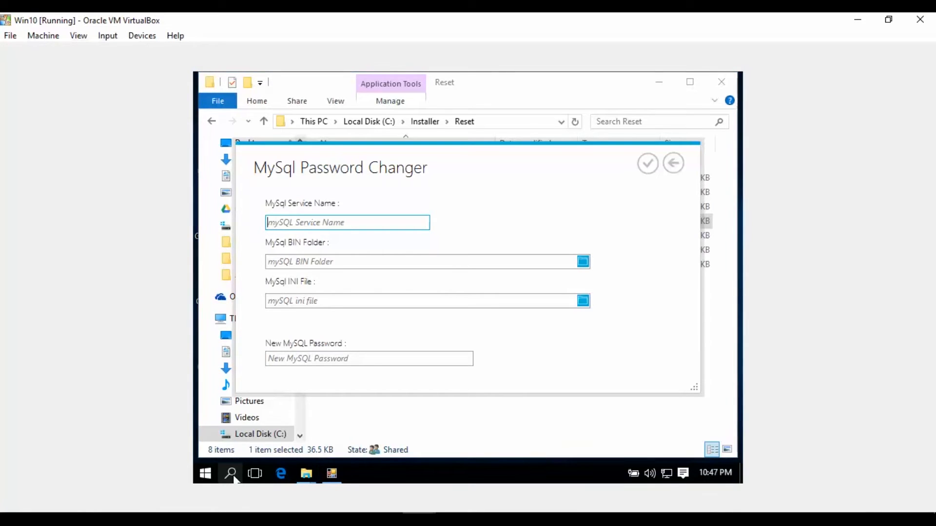
Search the taskbar for the Services tool to find the MySQL56 service
left_click(230, 473)
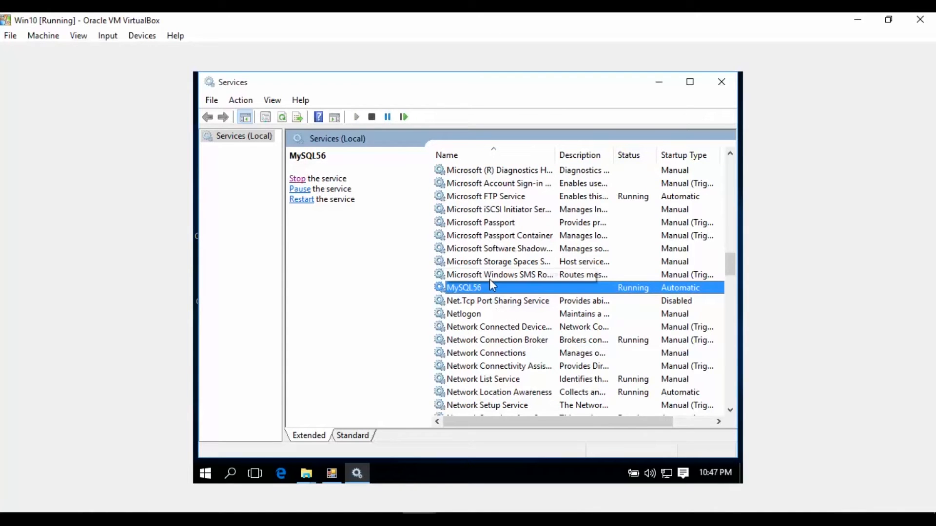
mouse_move(684, 95)
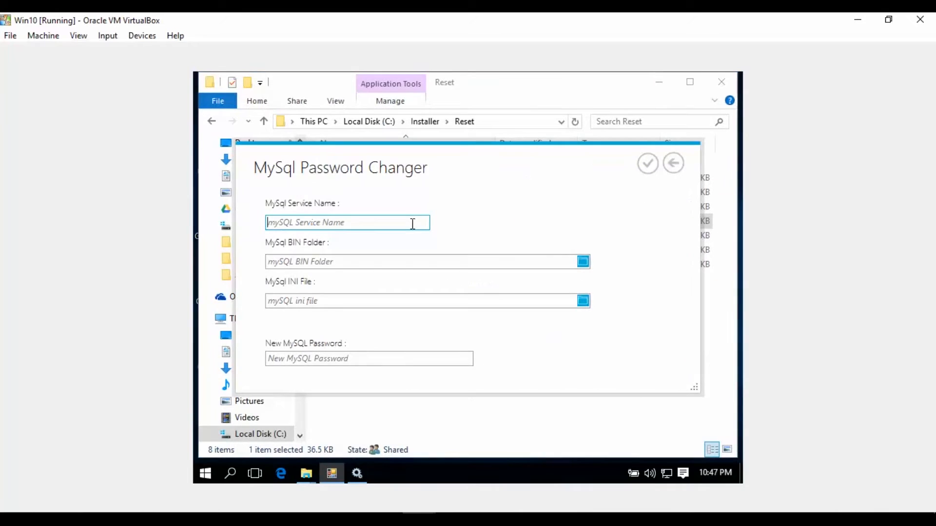
Enter service name MySQL56 and choose MySQL Server 5.6's bin folder
type("MySQL")
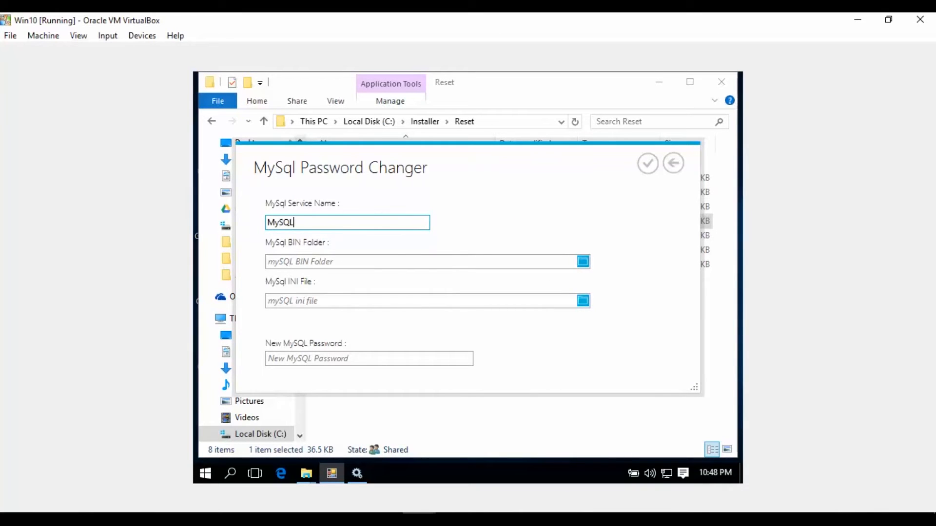
type("56")
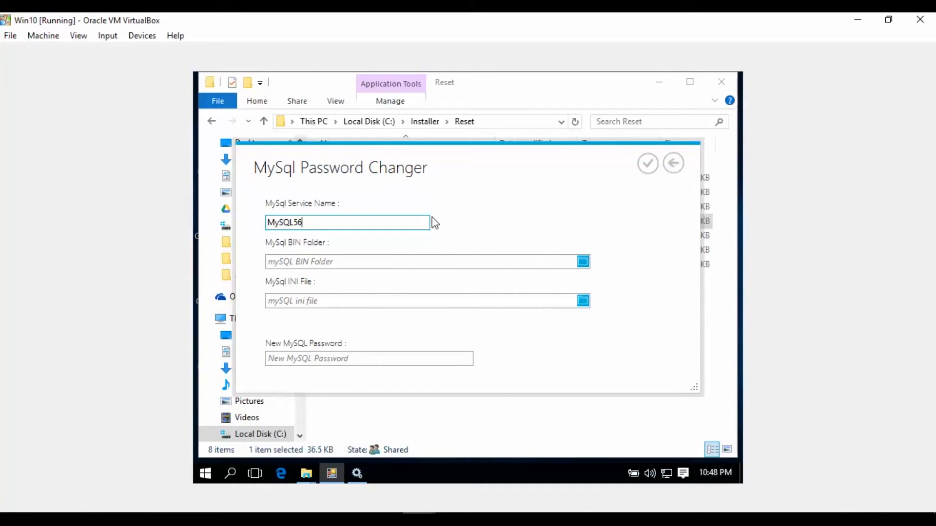
left_click(583, 262)
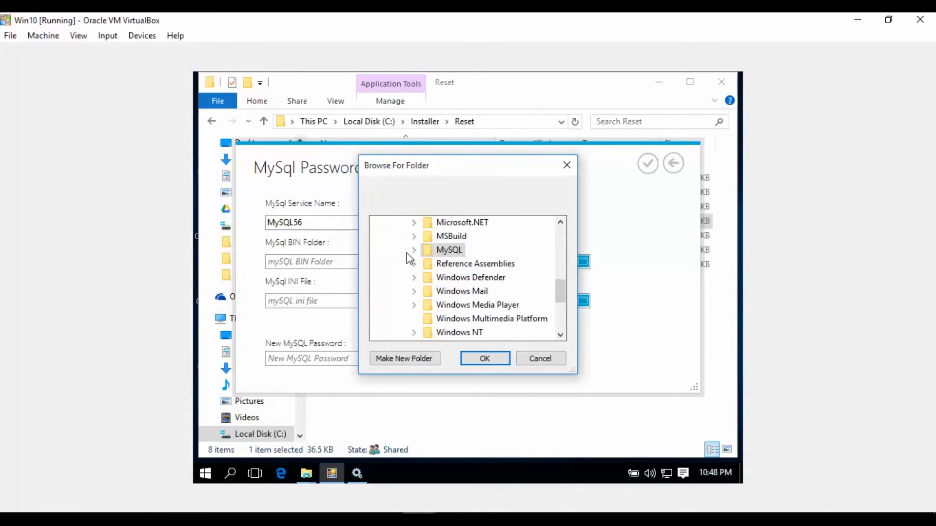
left_click(414, 250)
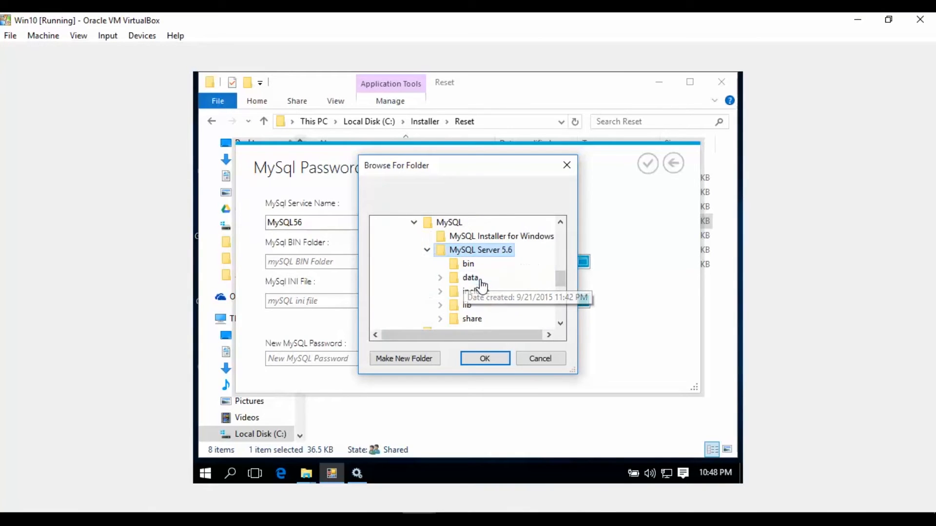
left_click(468, 264)
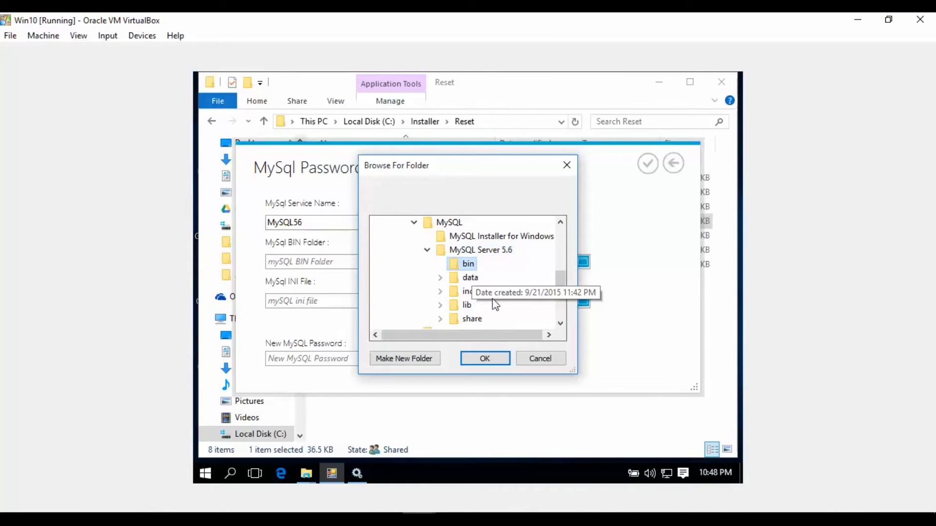
left_click(485, 359)
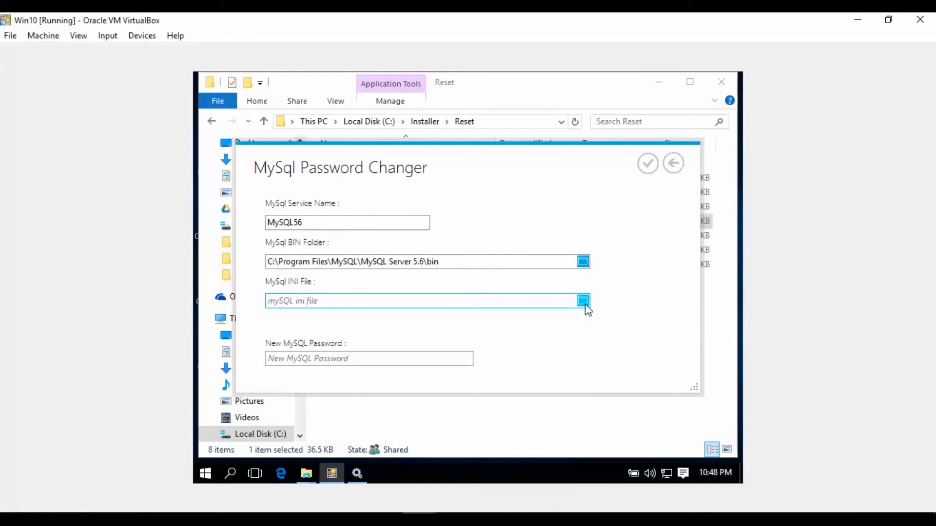
Select my.ini from ProgramData\MySQL\MySQL Server 5.6 and enter the new password
left_click(583, 301)
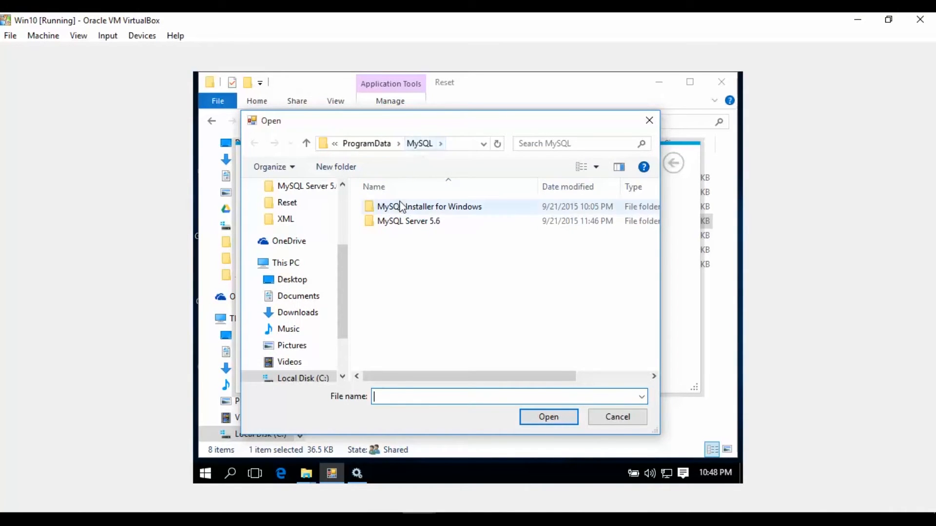
left_click(409, 221)
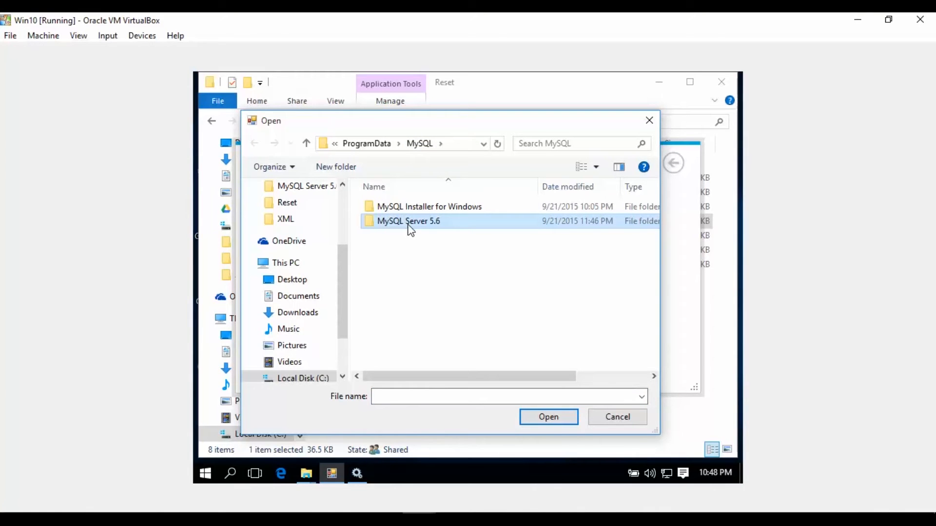
double_click(409, 221)
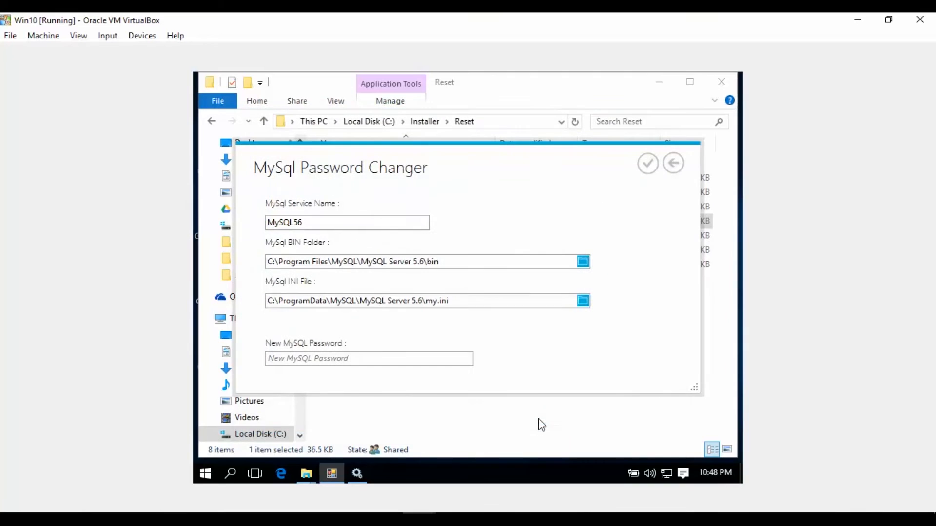
left_click(368, 359)
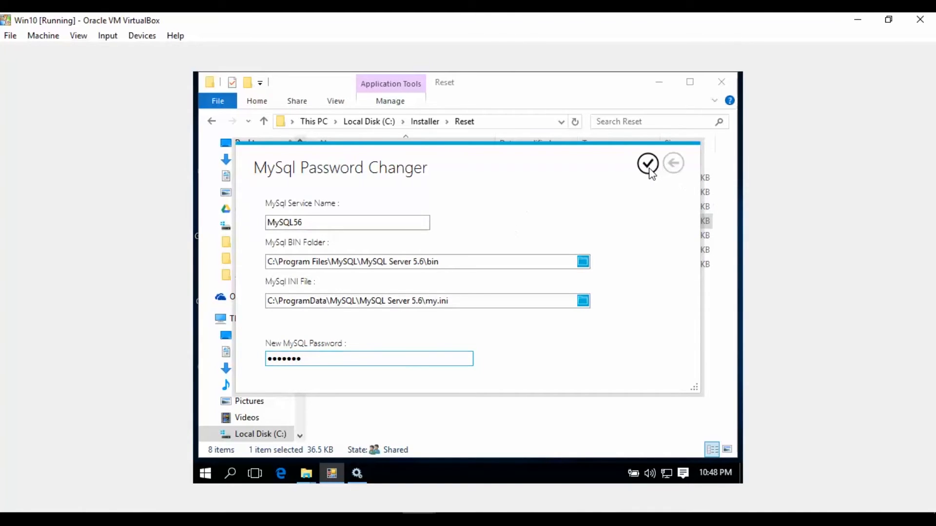
left_click(648, 163)
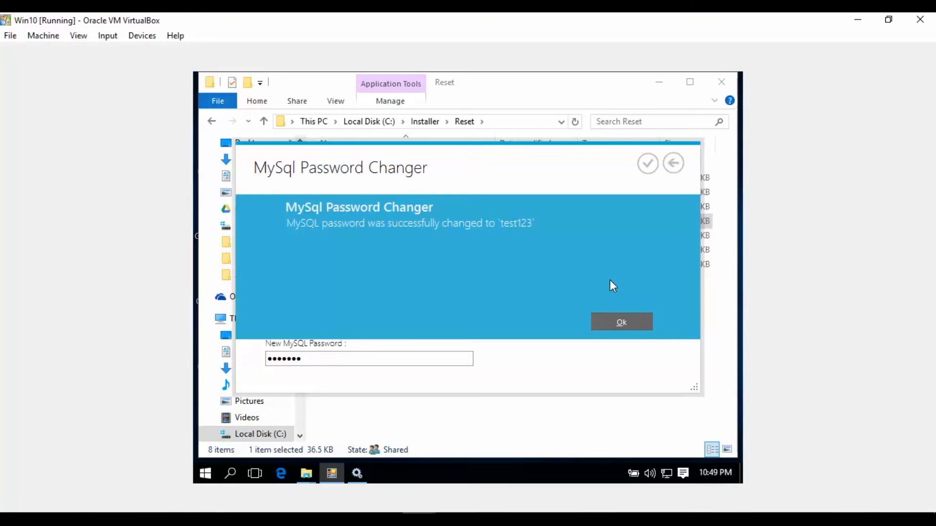
mouse_move(569, 266)
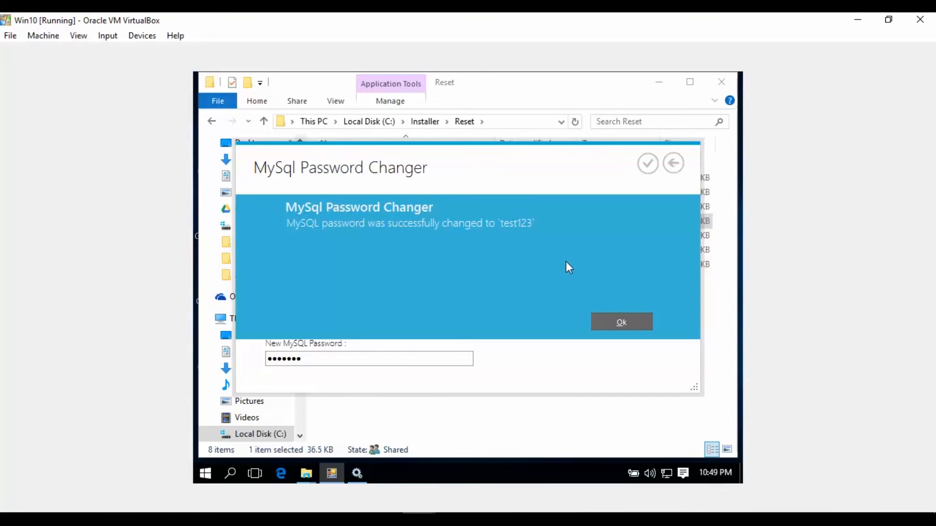
mouse_move(526, 238)
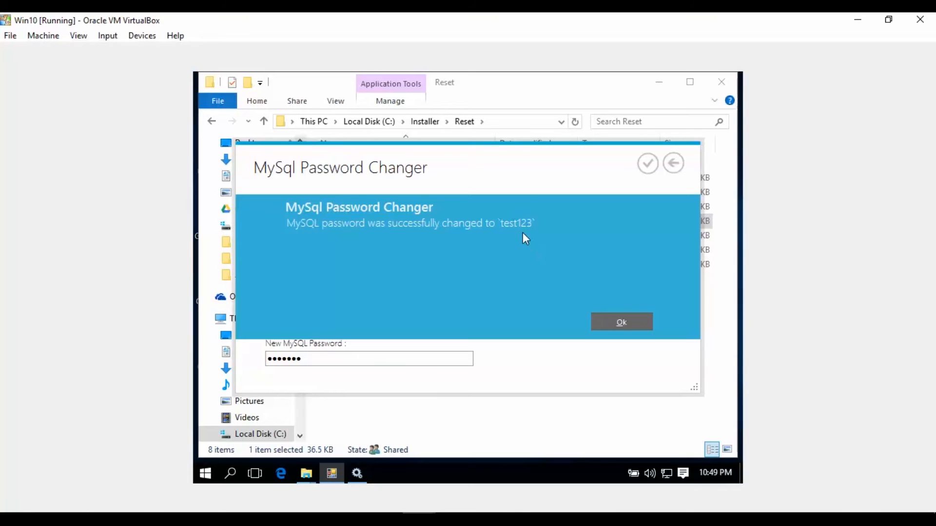
mouse_move(518, 235)
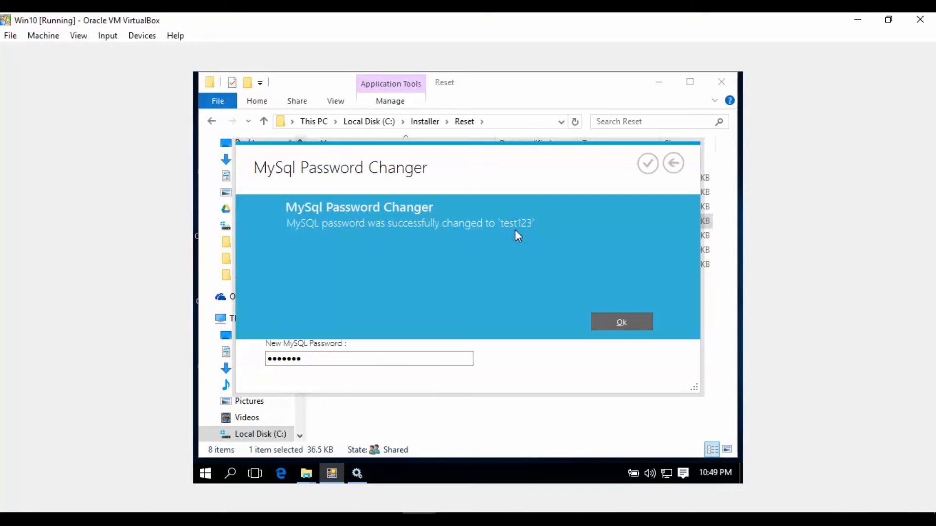
mouse_move(526, 242)
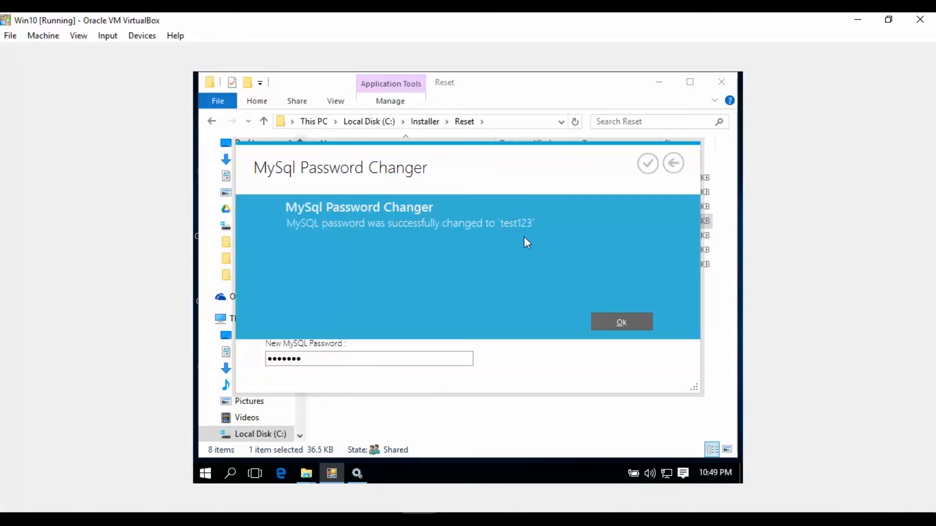
left_click(621, 322)
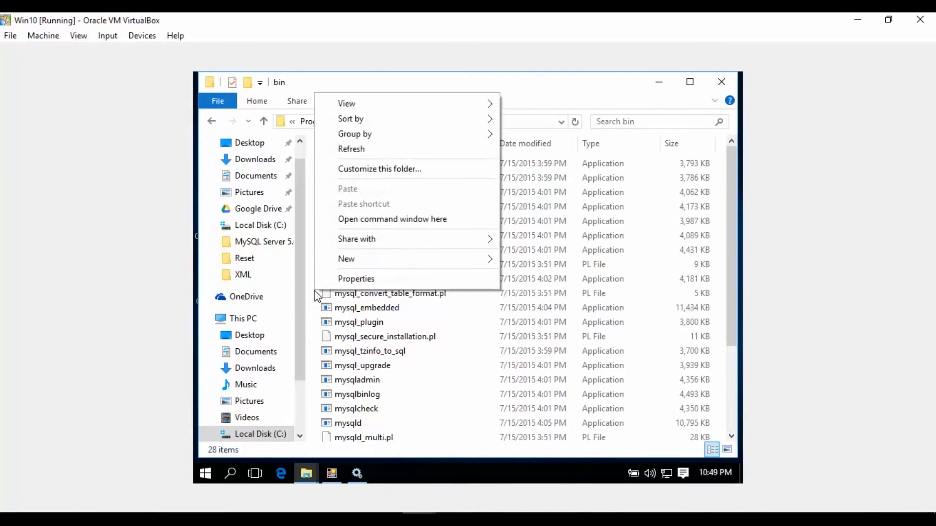
mouse_move(373, 226)
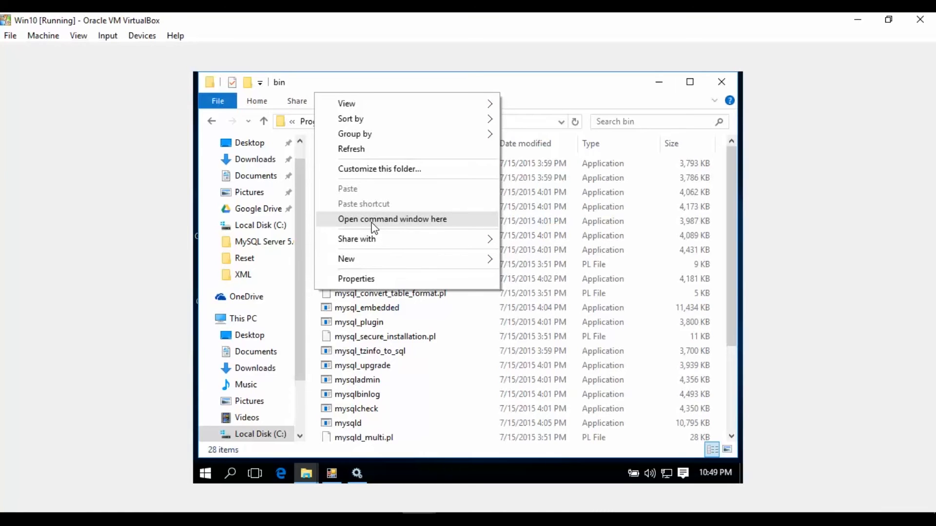
Open a command window in the MySQL Server 5.6 bin folder
left_click(391, 219)
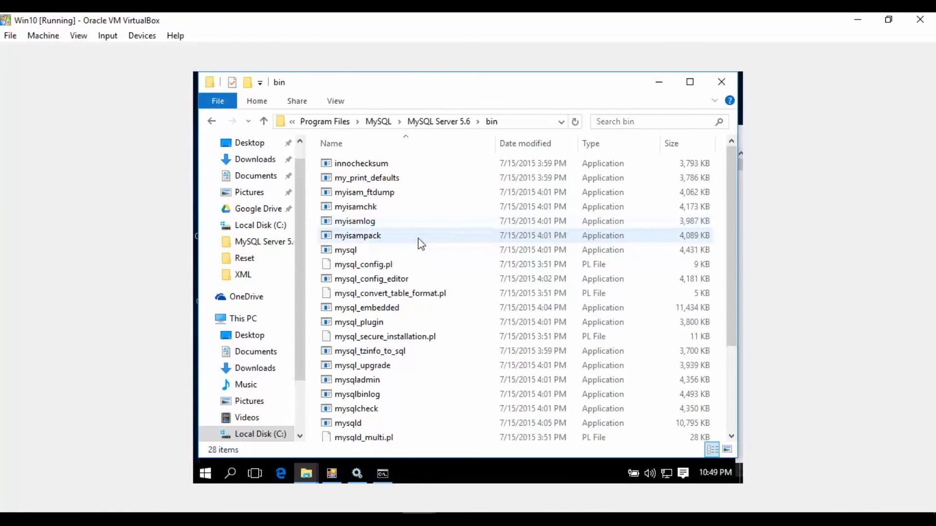
left_click(381, 474)
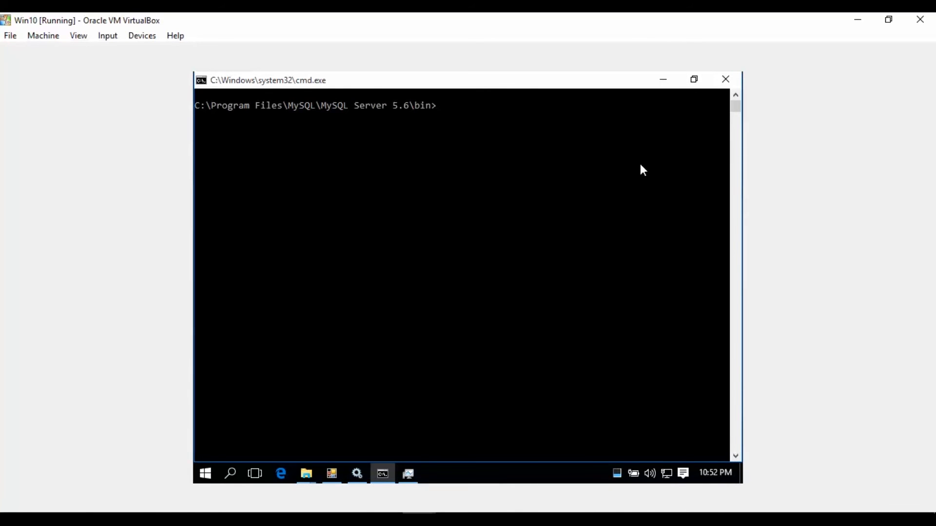
Log into MySQL with 'mysql -uroot -p' and the new password, then exit
type("mysql")
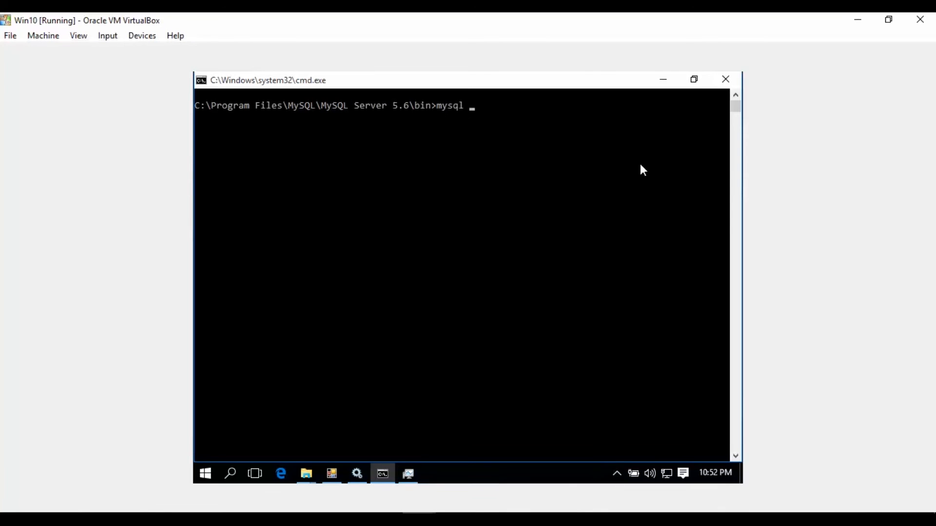
type("-")
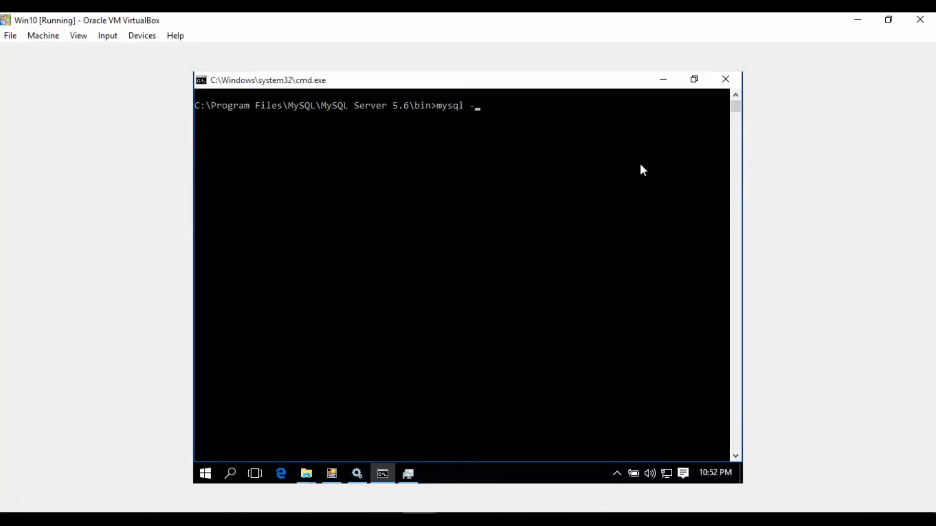
type("uroot -p")
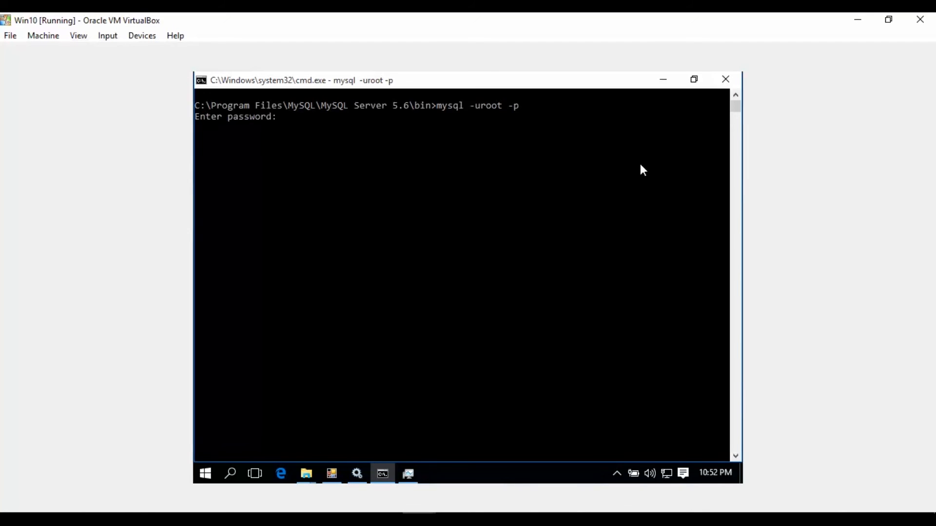
type("***")
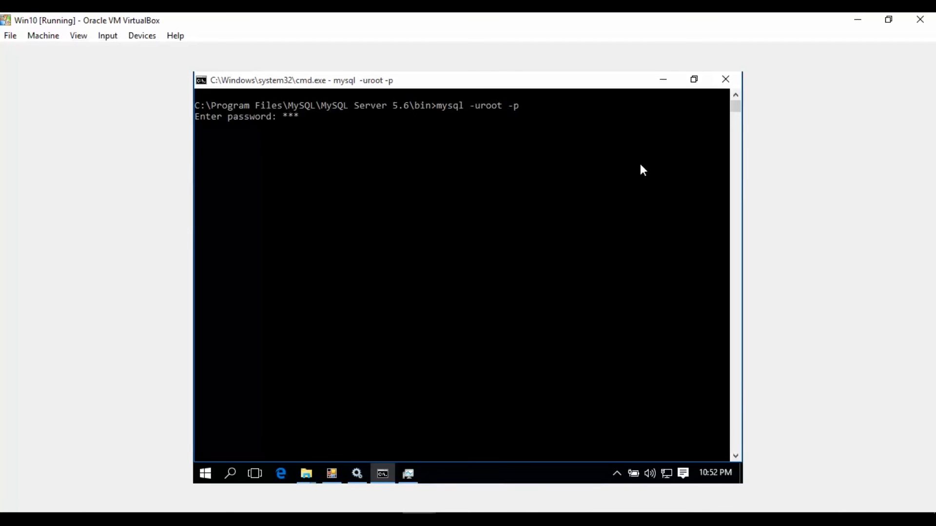
type("****")
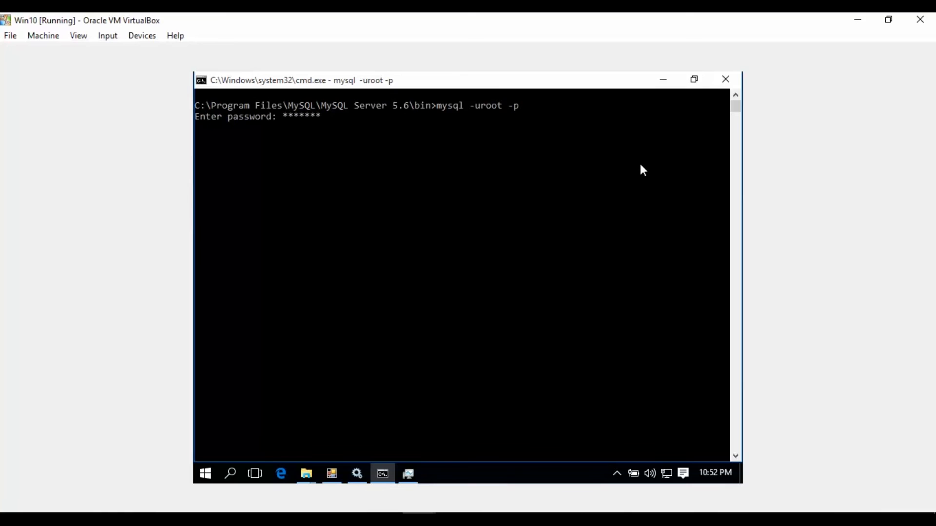
key("Enter")
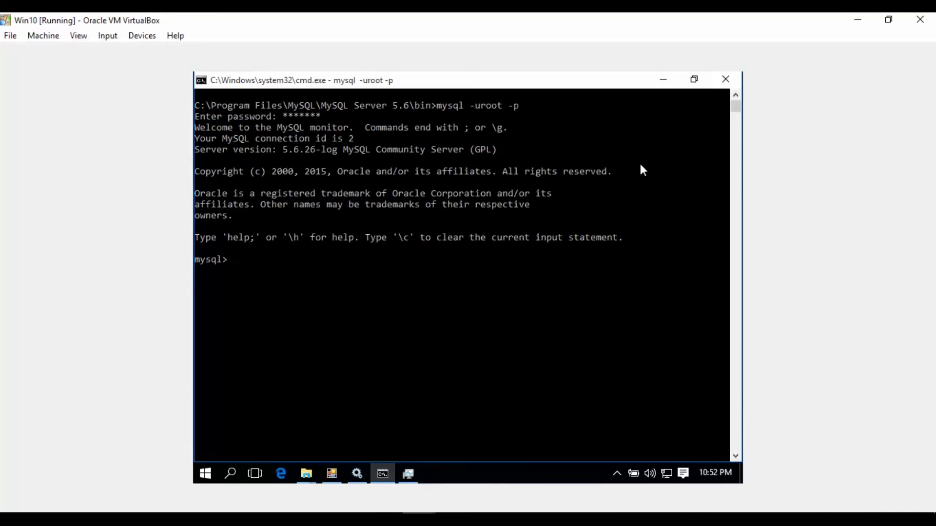
type("exi")
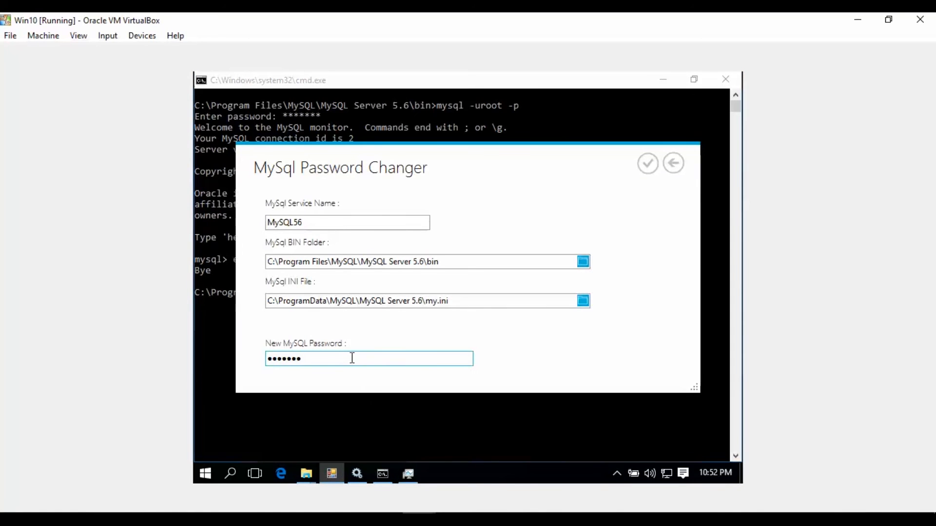
Change the new password to an eight-character value and apply it
key("Backspace")
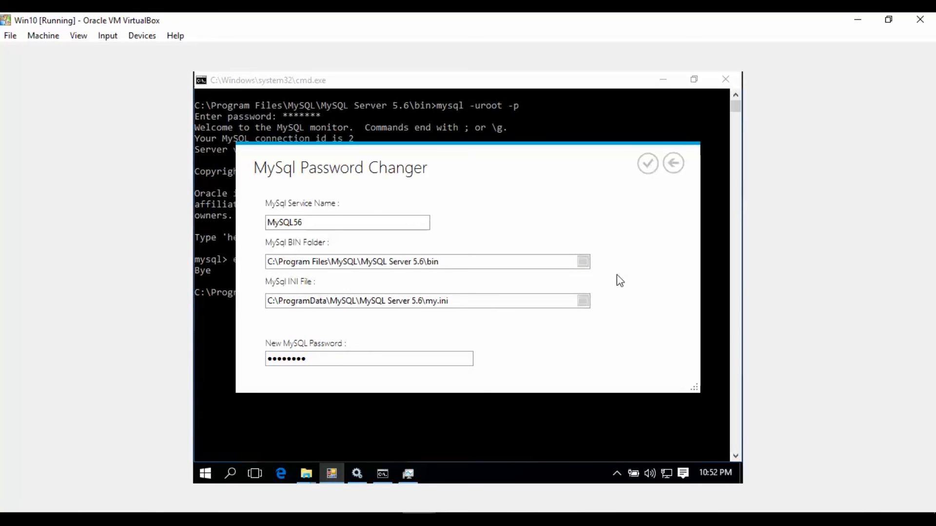
left_click(648, 163)
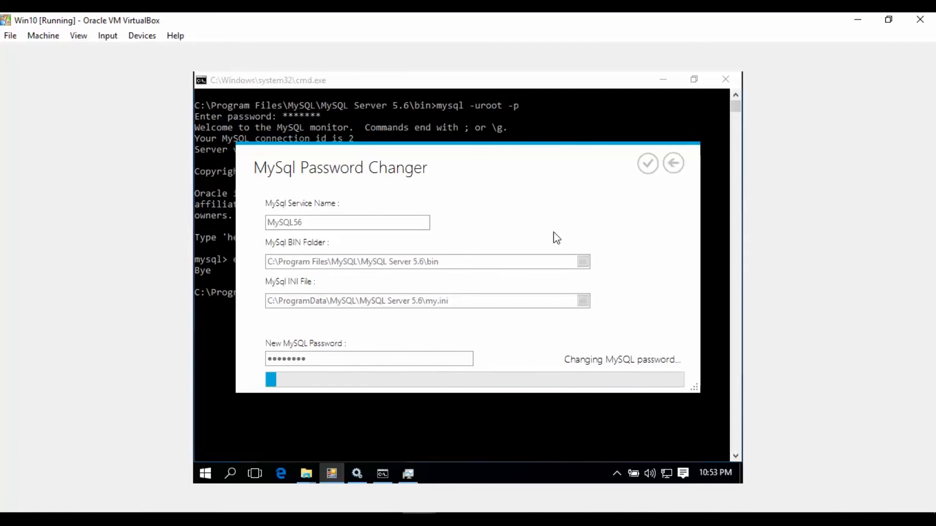
mouse_move(630, 296)
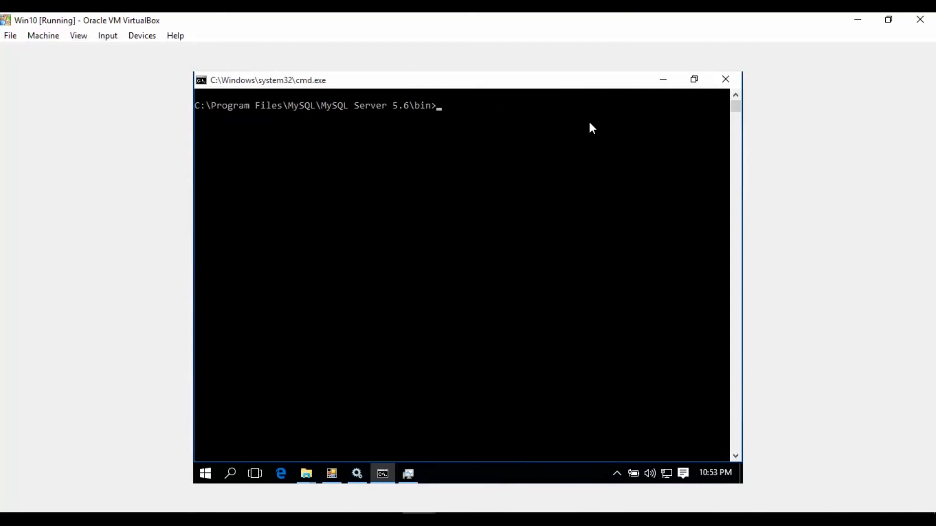
Log into MySQL as root with 'mysql -uroot -p' using the eight-character password
type("mysql")
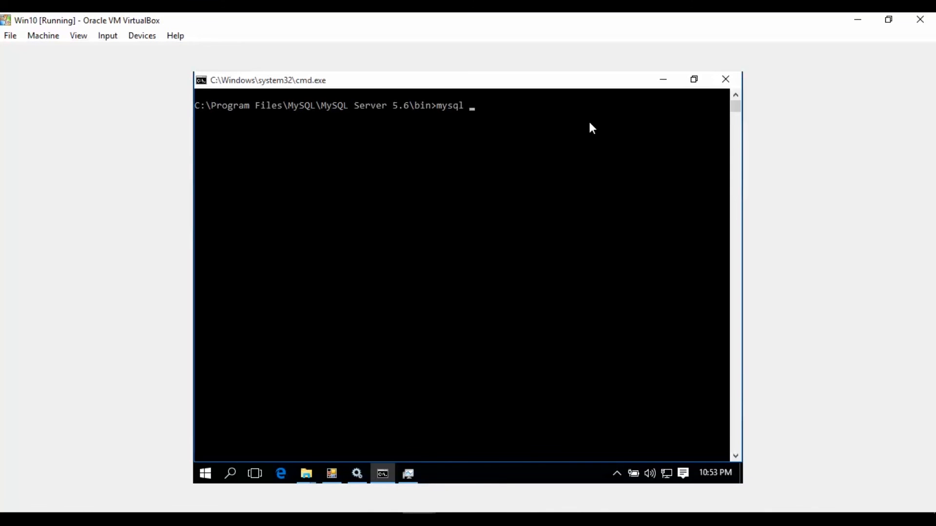
type("-ur")
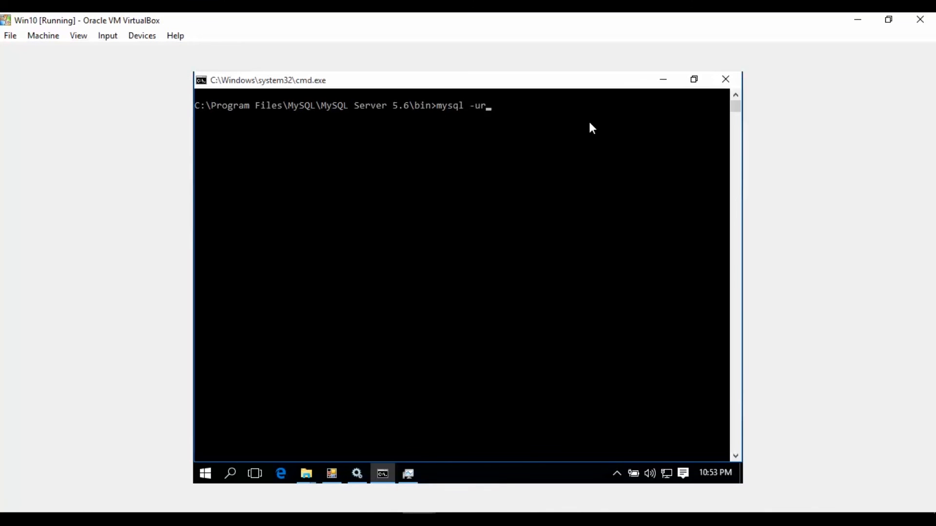
type("oot -p")
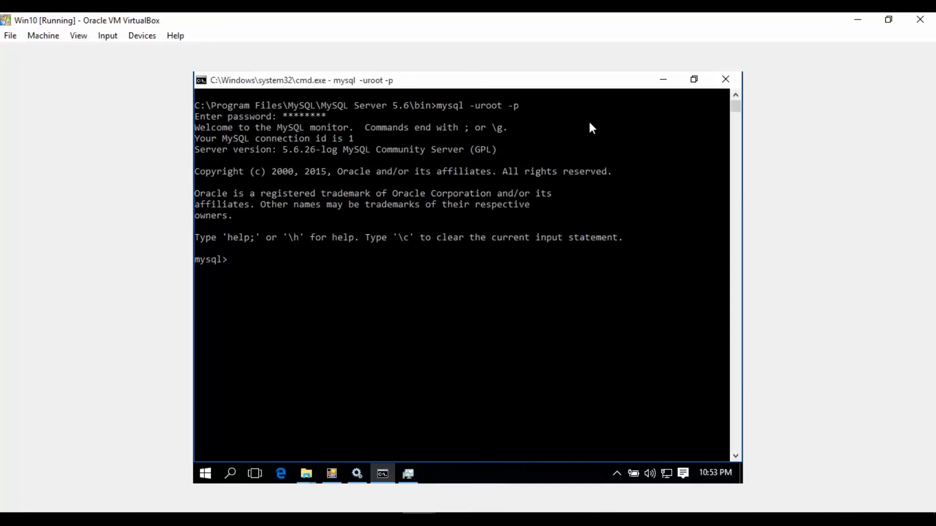
mouse_move(579, 190)
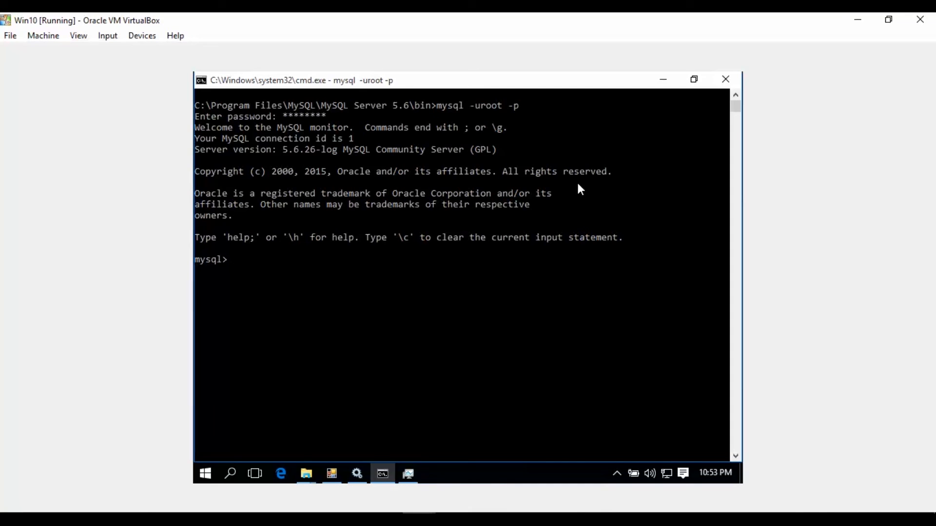